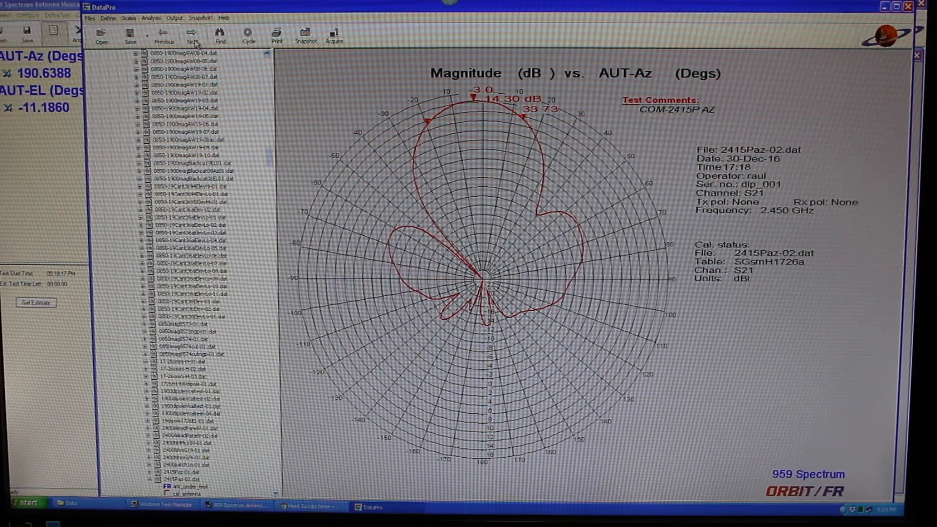
pyautogui.click(193, 34)
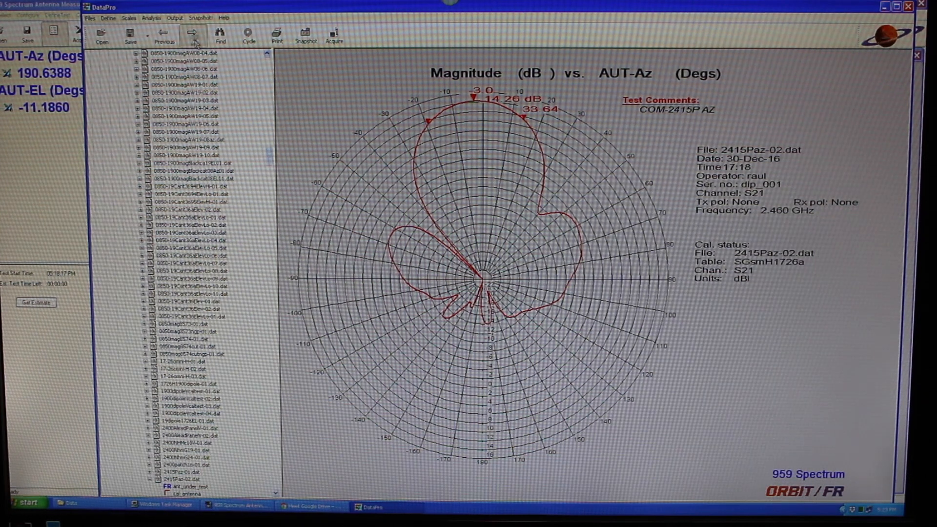
pyautogui.click(193, 36)
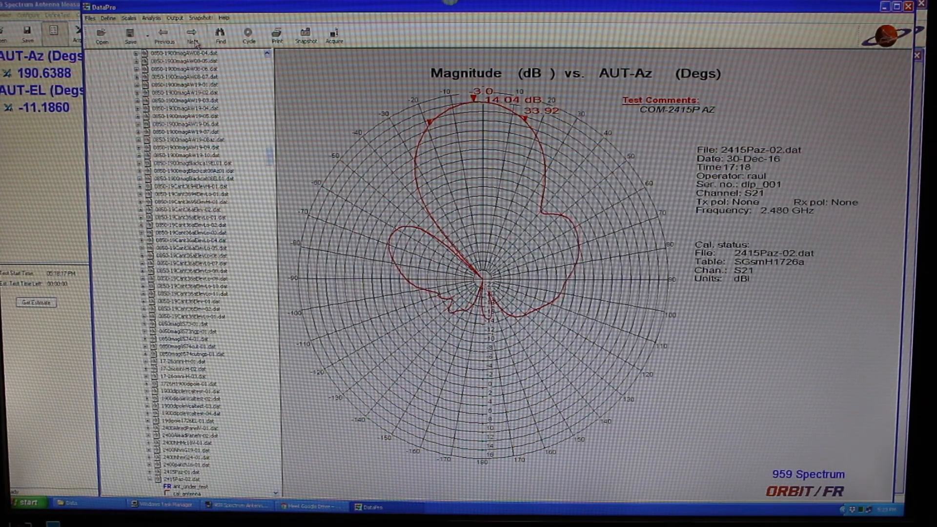
pyautogui.click(192, 35)
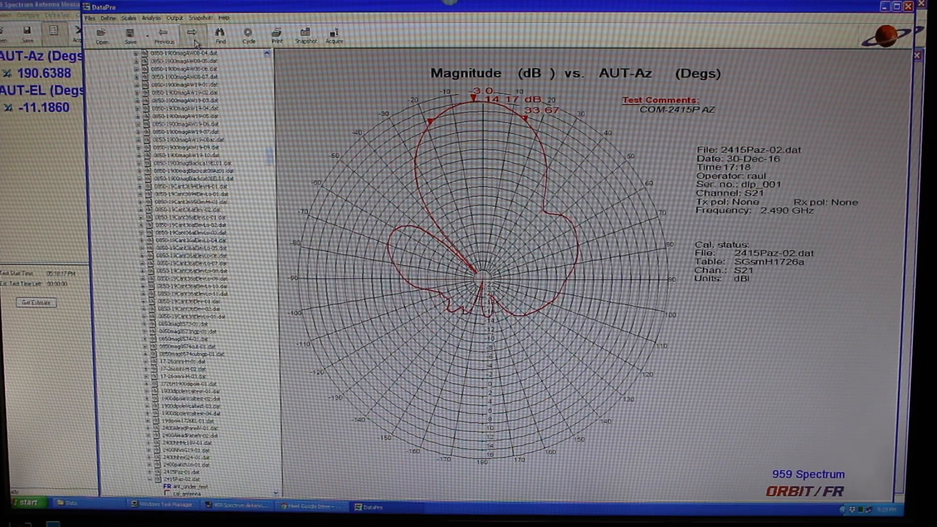
pyautogui.click(192, 36)
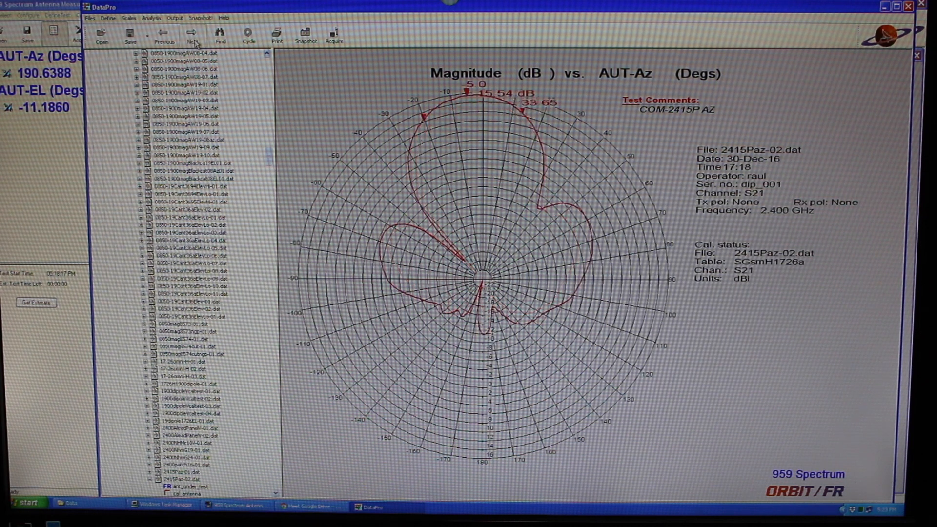
pyautogui.click(191, 37)
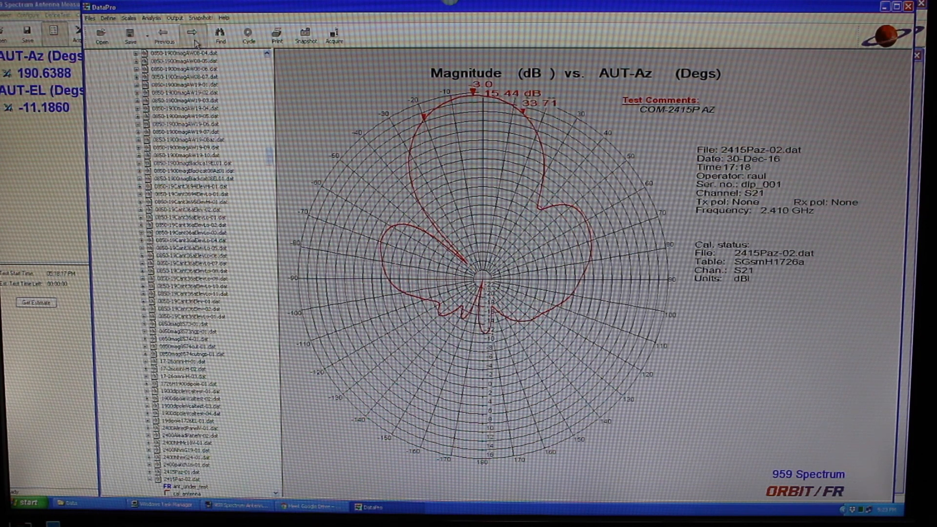
pyautogui.click(192, 35)
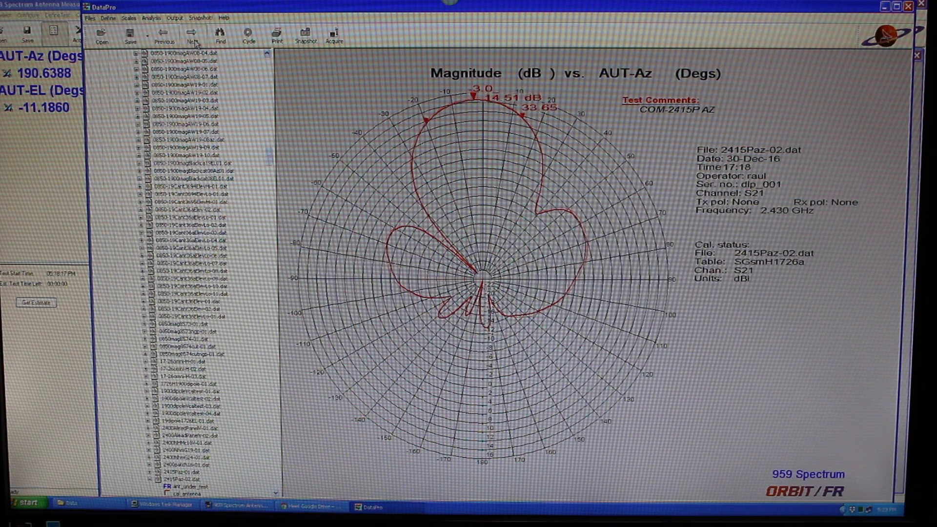
pyautogui.click(193, 35)
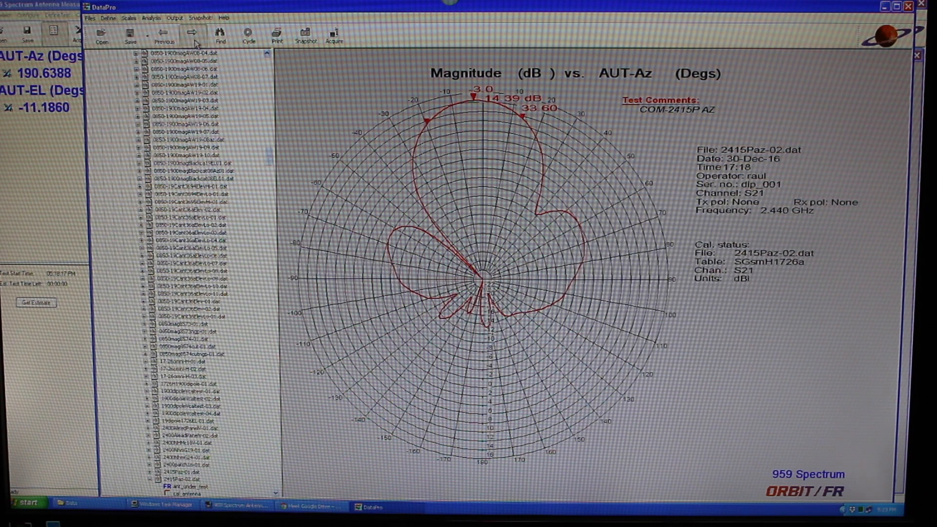
pyautogui.click(192, 33)
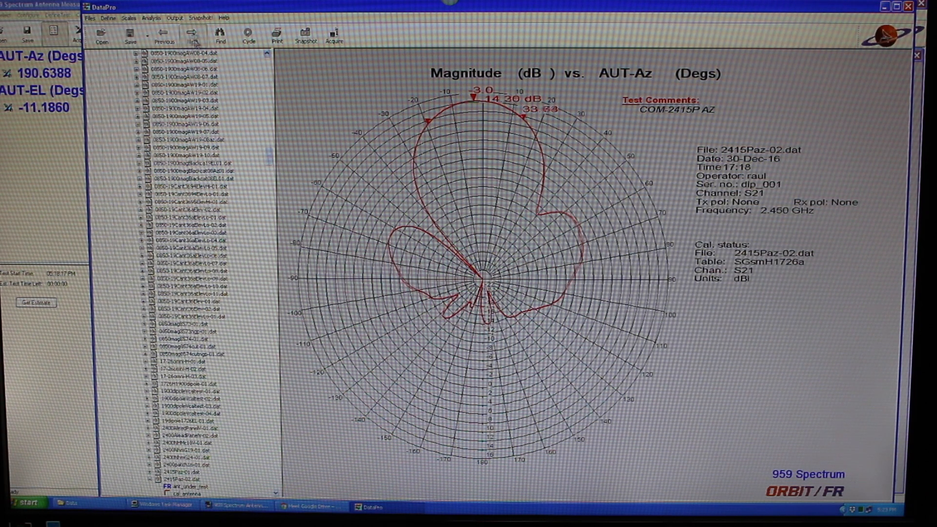
pyautogui.click(193, 36)
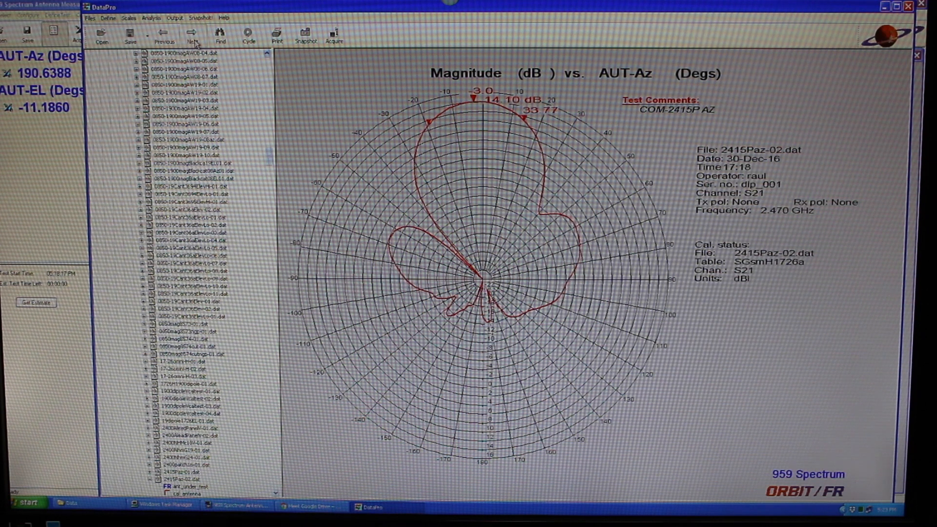
pyautogui.click(193, 36)
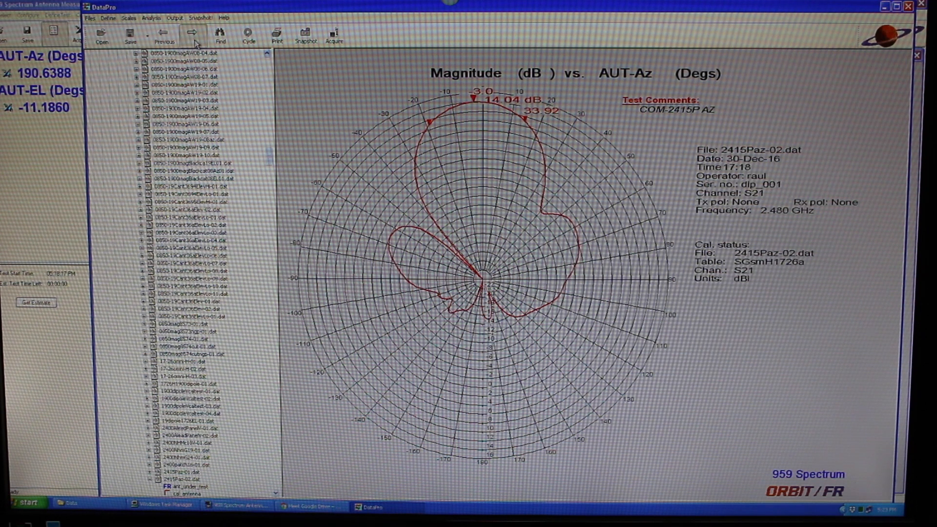
pyautogui.click(193, 33)
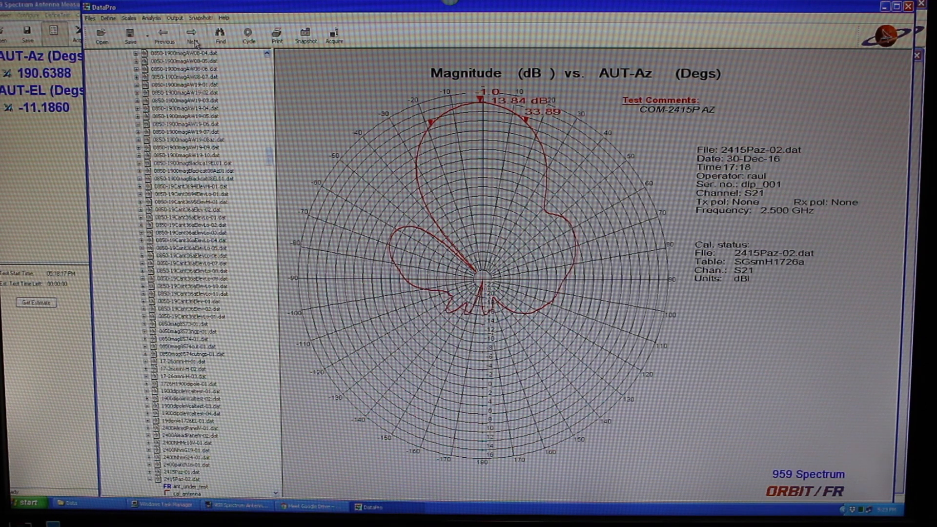
pyautogui.click(193, 35)
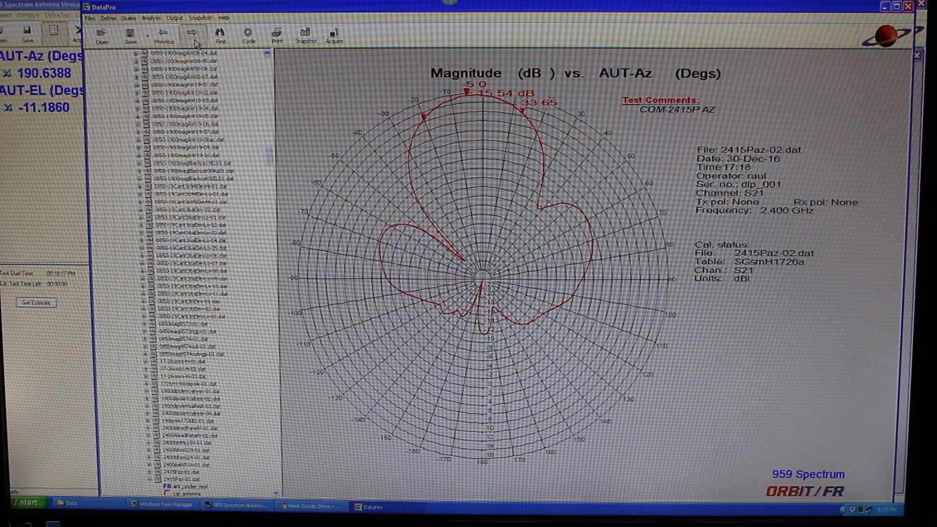
pyautogui.click(193, 34)
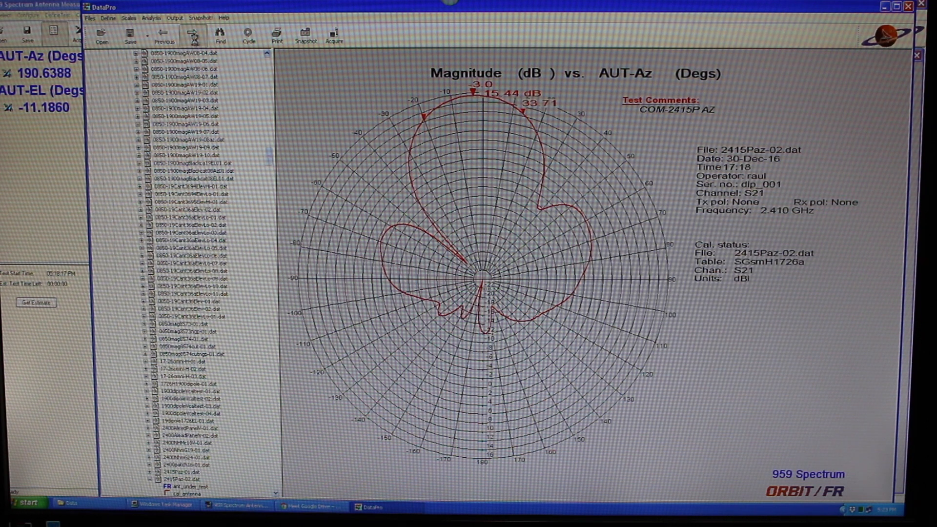
pyautogui.click(192, 36)
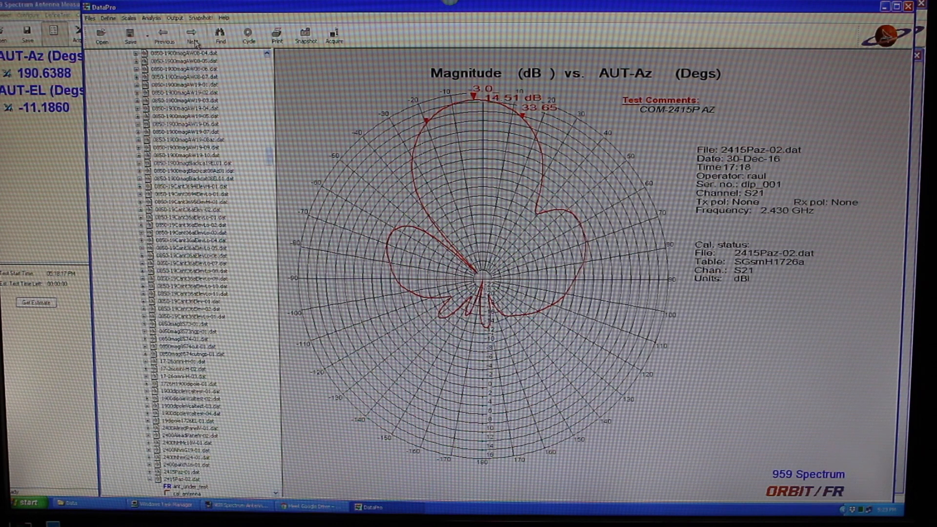
pyautogui.click(194, 36)
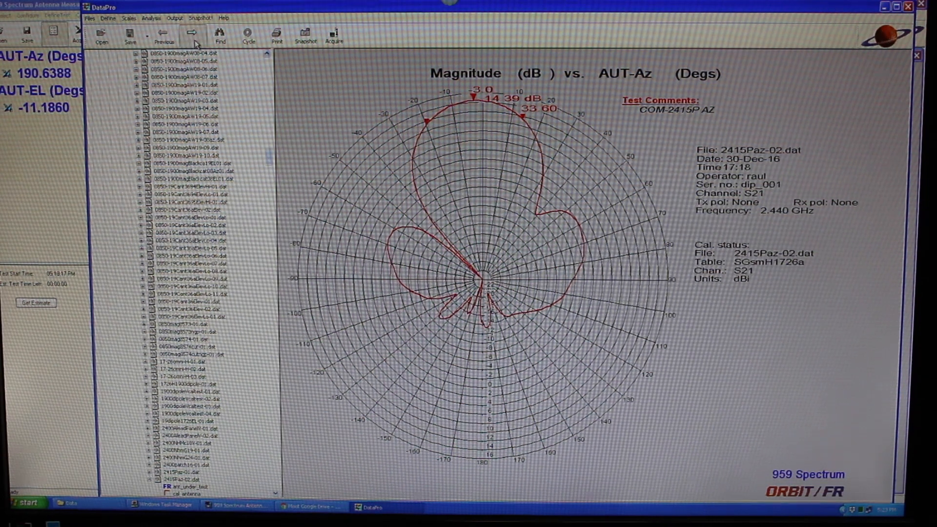
pyautogui.click(192, 35)
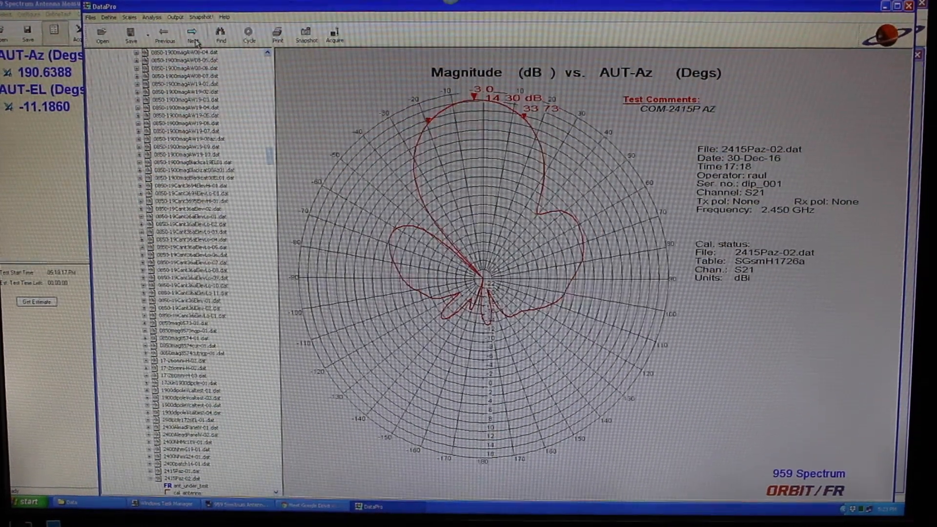